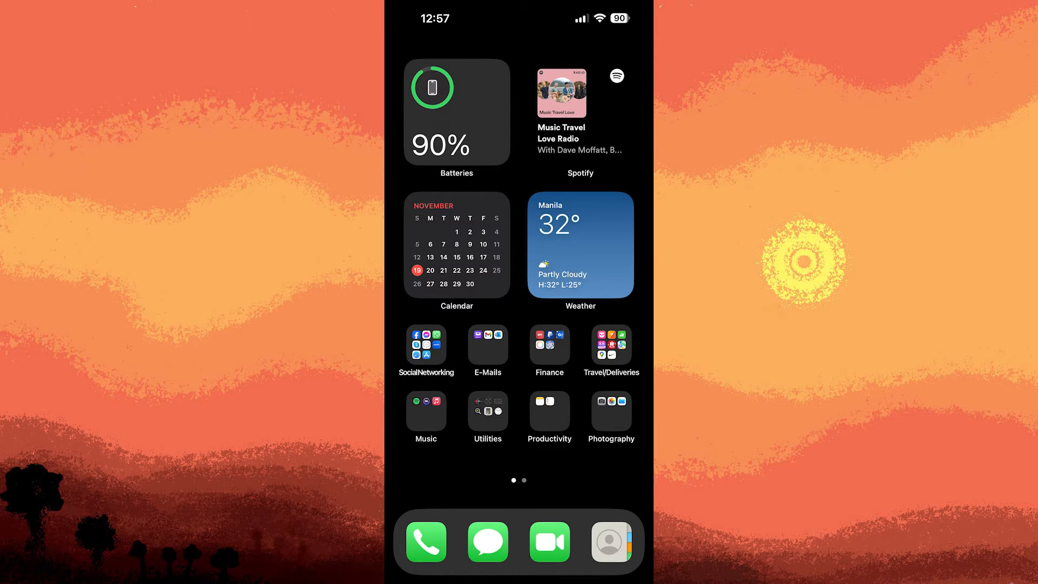
# Launch the App Store from the Home Screen to search for iMovie
pyautogui.click(426, 340)
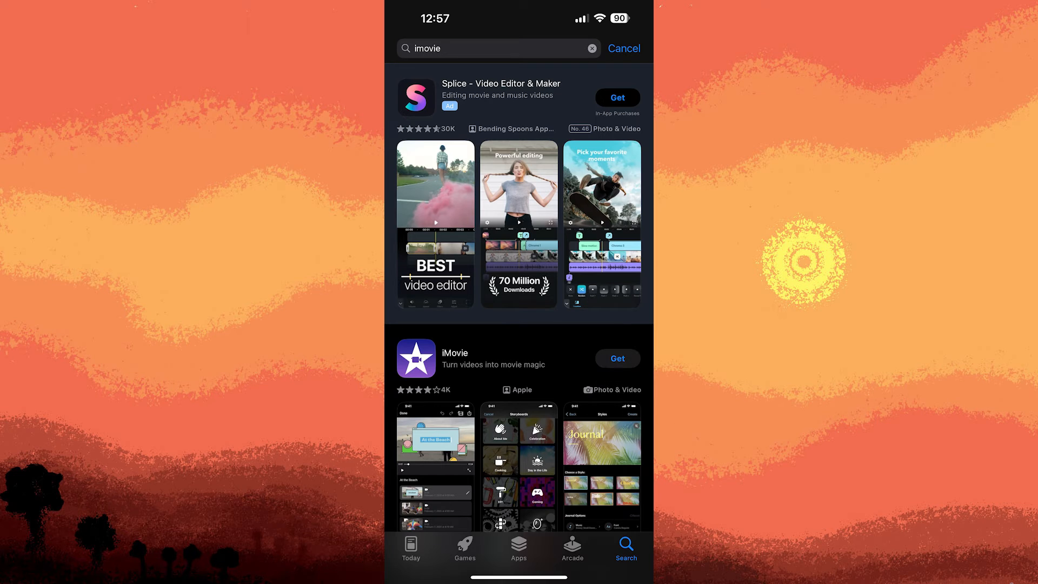
# Install iMovie and launch it to reach the empty Projects screen
pyautogui.scroll(-3)
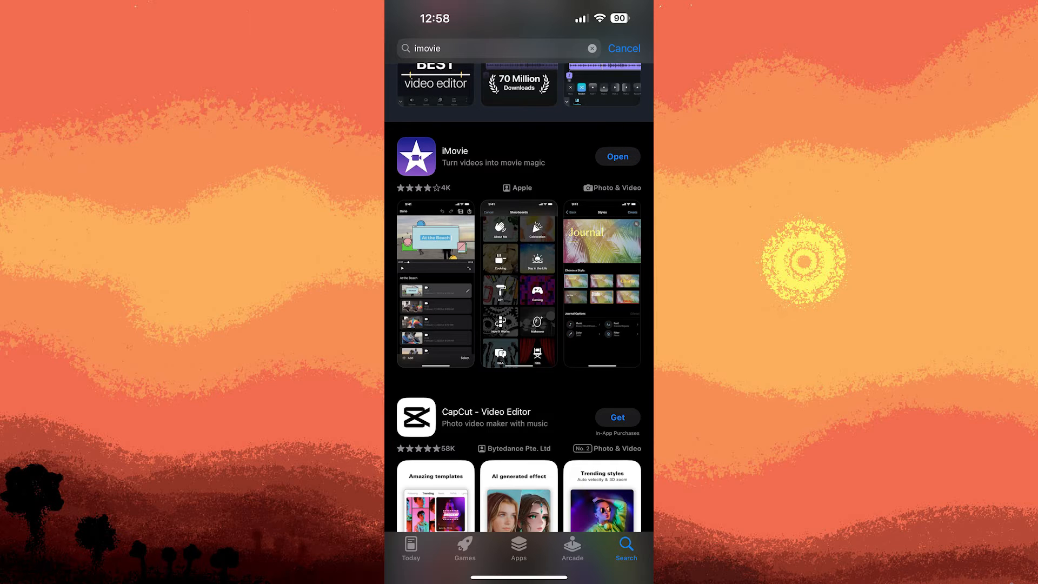
pyautogui.click(617, 156)
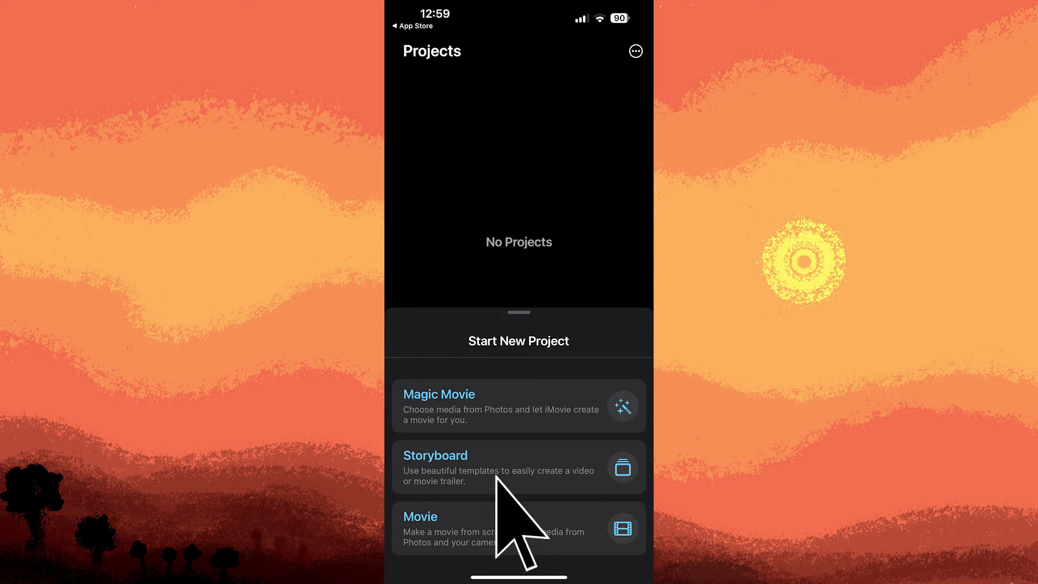
# Start a new Movie project with the Feb 19, 2023 clip from Recently Added videos
pyautogui.click(420, 517)
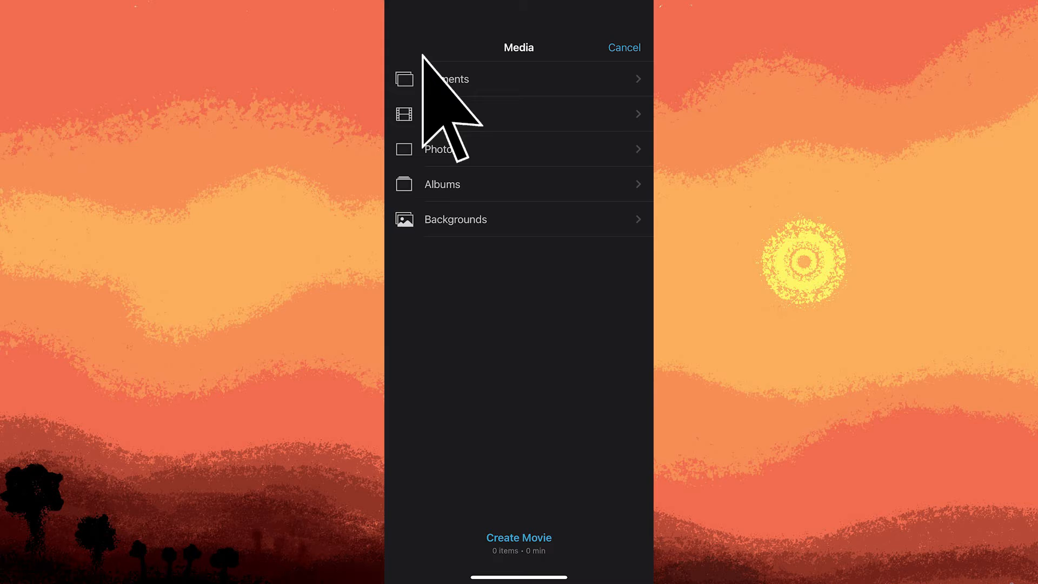
pyautogui.click(518, 113)
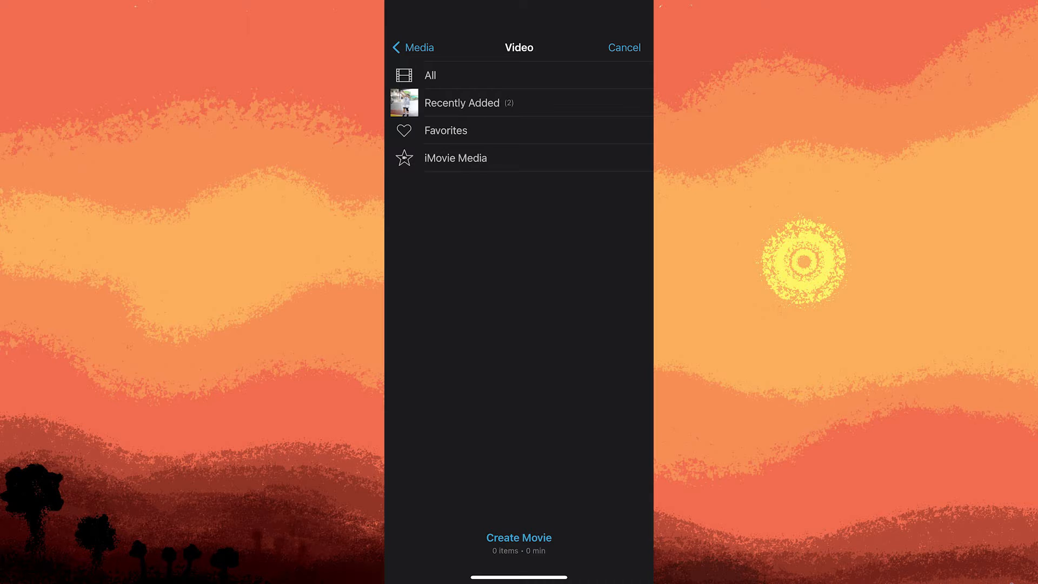
pyautogui.click(462, 103)
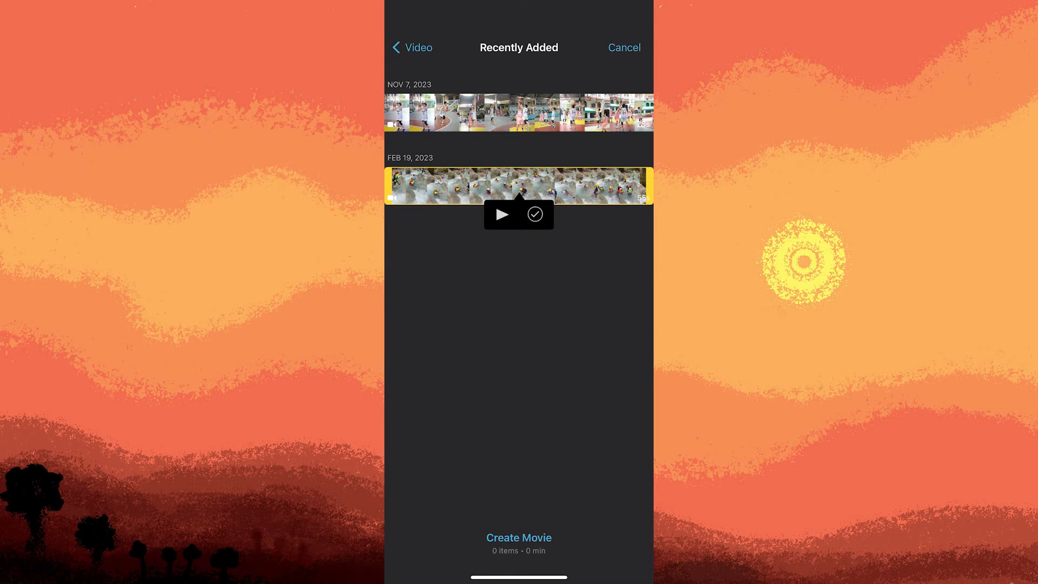
pyautogui.click(534, 214)
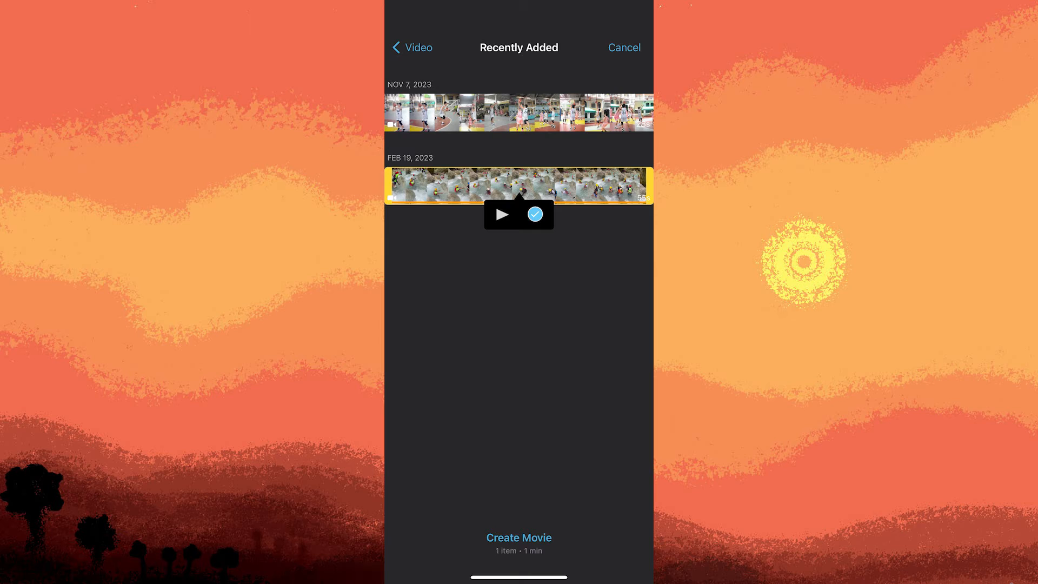
pyautogui.click(518, 537)
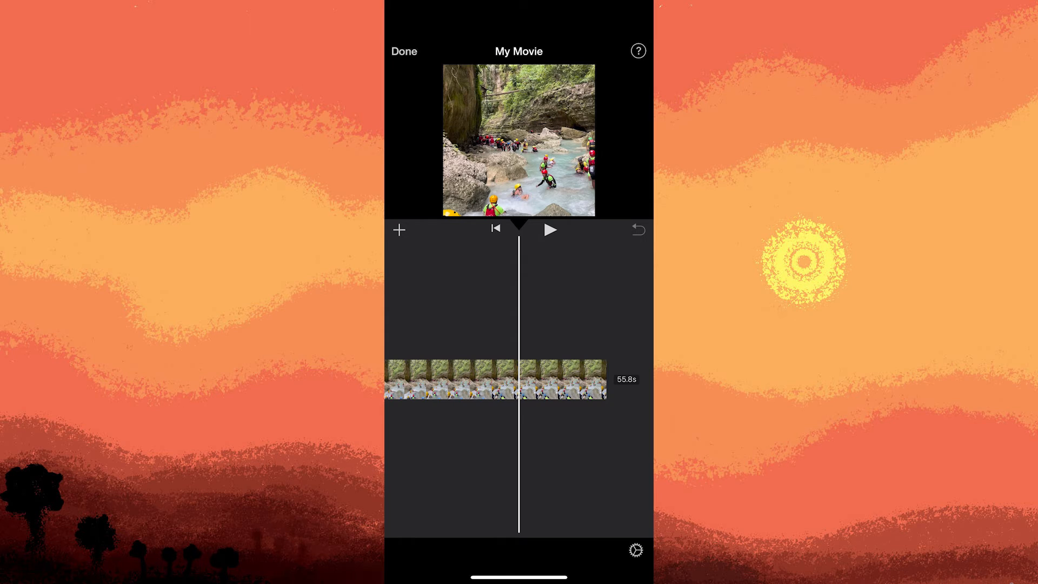
pyautogui.moveTo(536, 390)
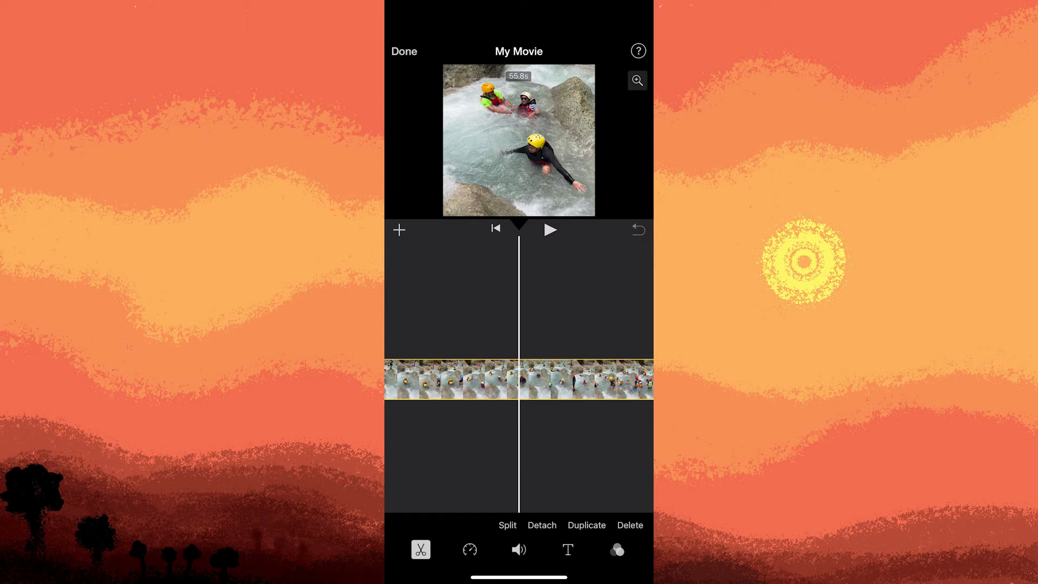
pyautogui.moveTo(521, 381)
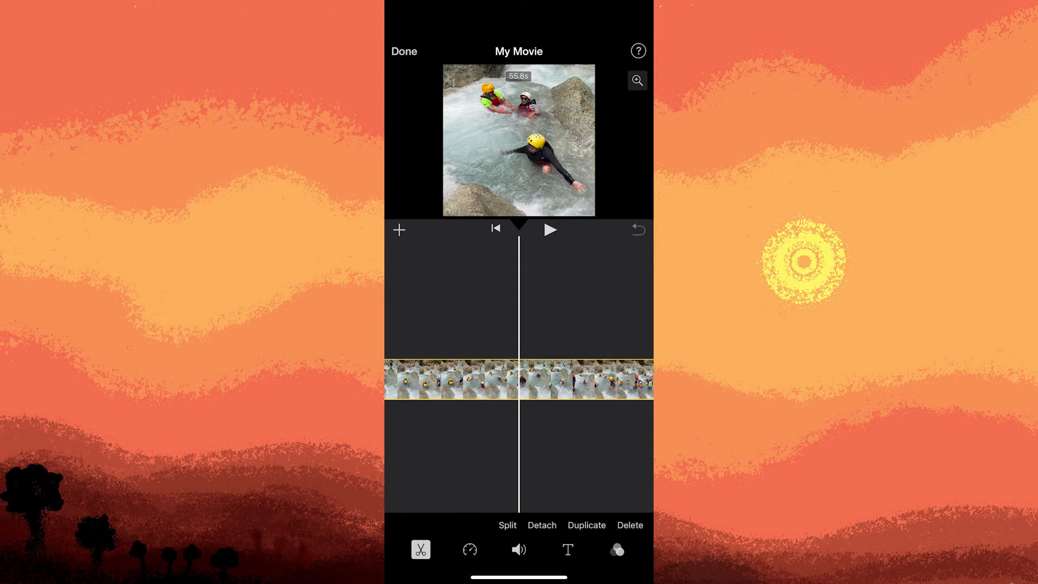
# Show the playback speed controls for the timeline clip, still at 1x
pyautogui.click(470, 549)
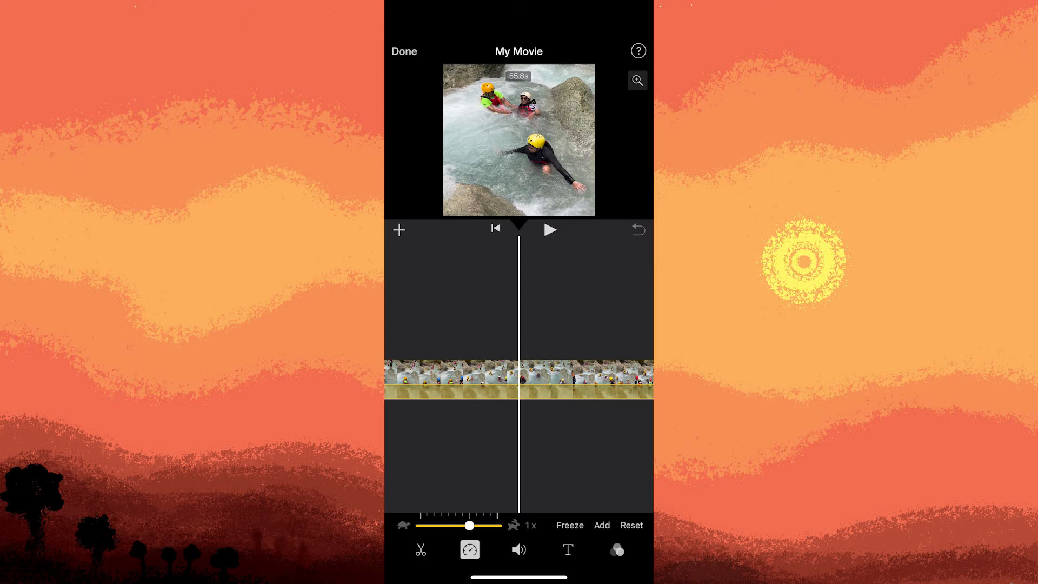
# Show the clip's volume at 100%, then switch to the Photos Videos album
pyautogui.click(517, 549)
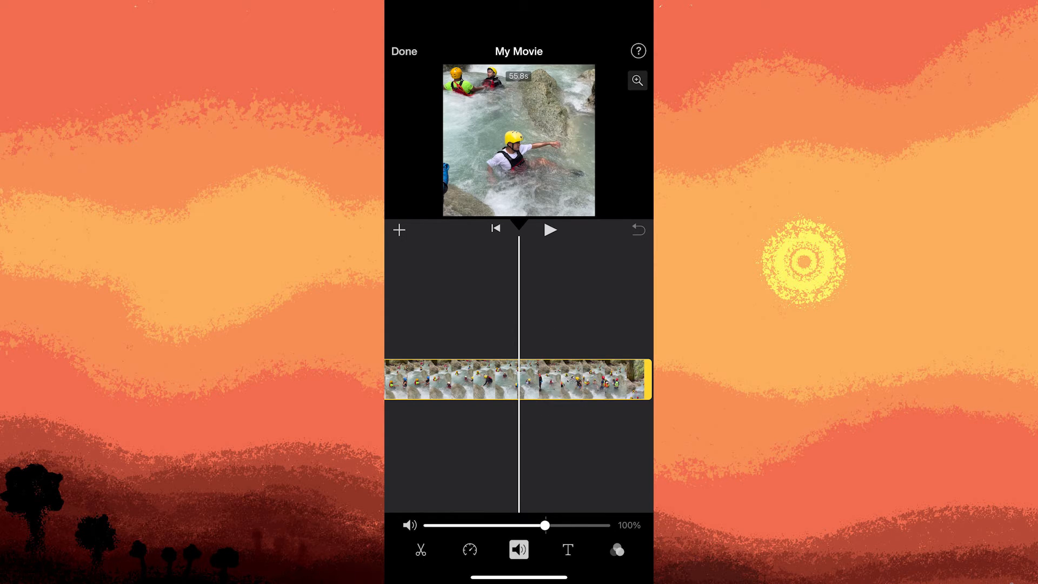
pyautogui.click(615, 549)
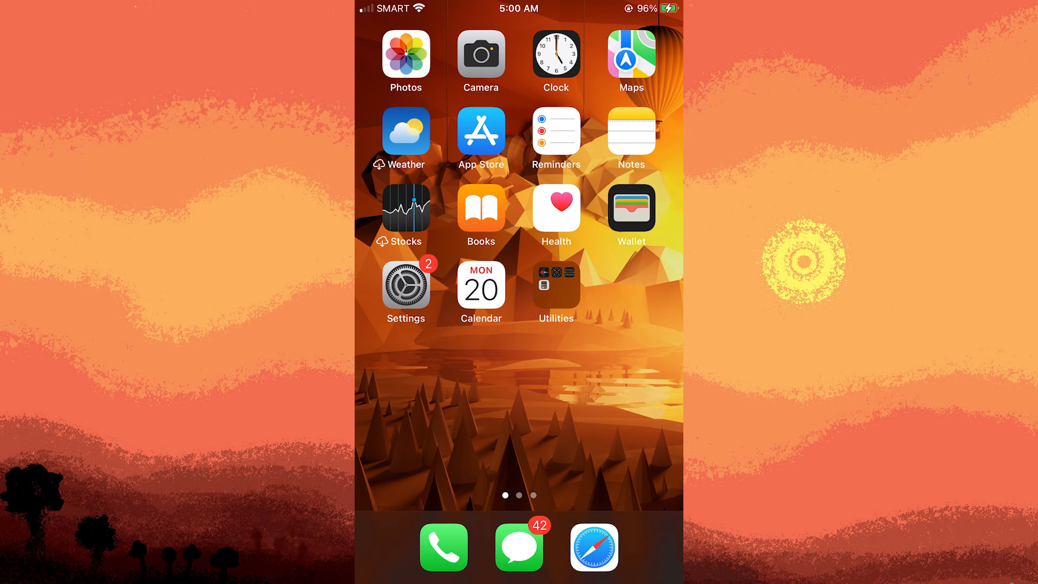
pyautogui.click(406, 60)
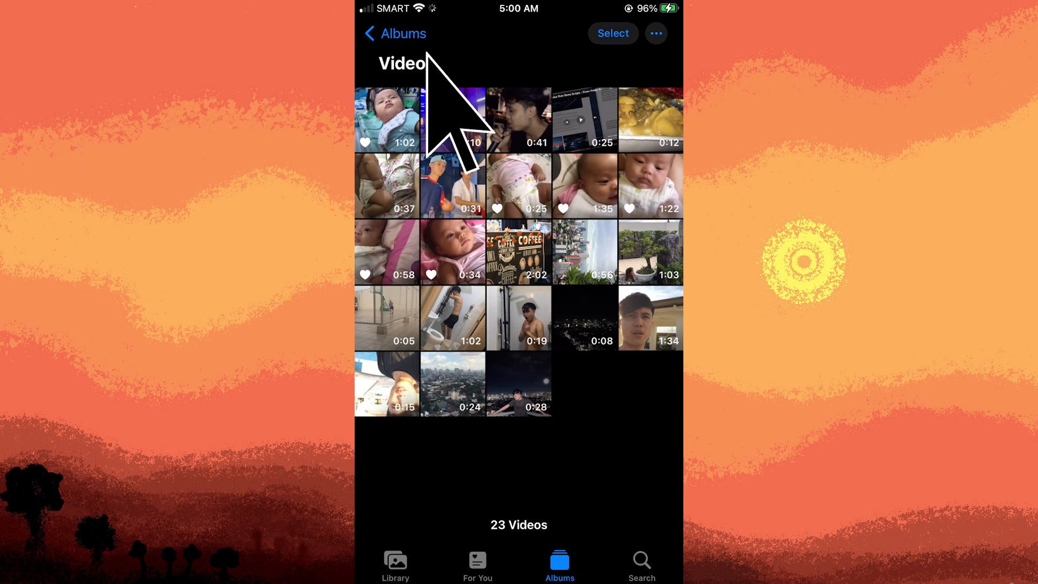
# Bring the September 15 shooting-range video into the Photos editor with its trim timeline
pyautogui.click(453, 119)
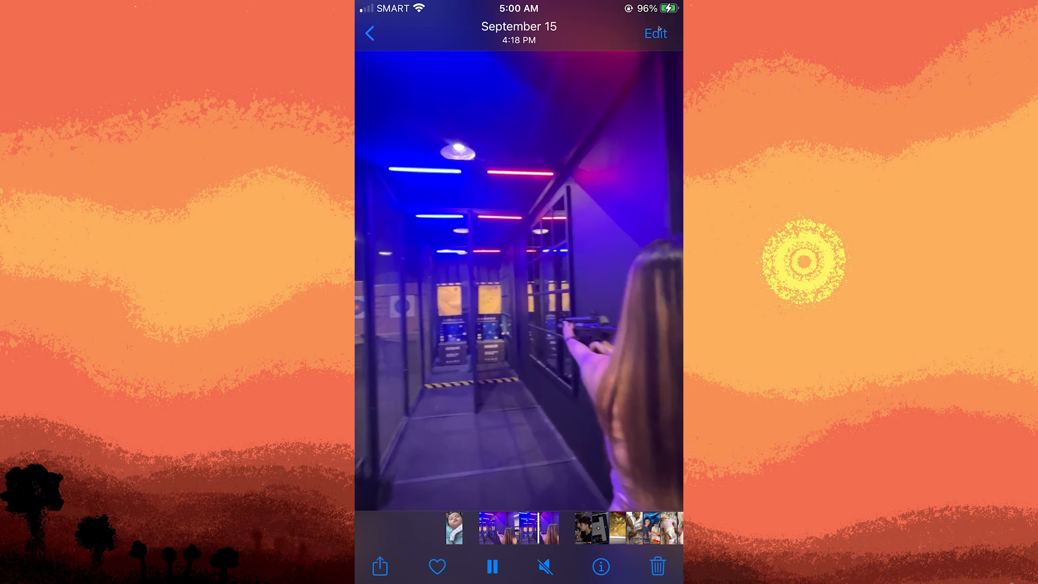
pyautogui.click(655, 33)
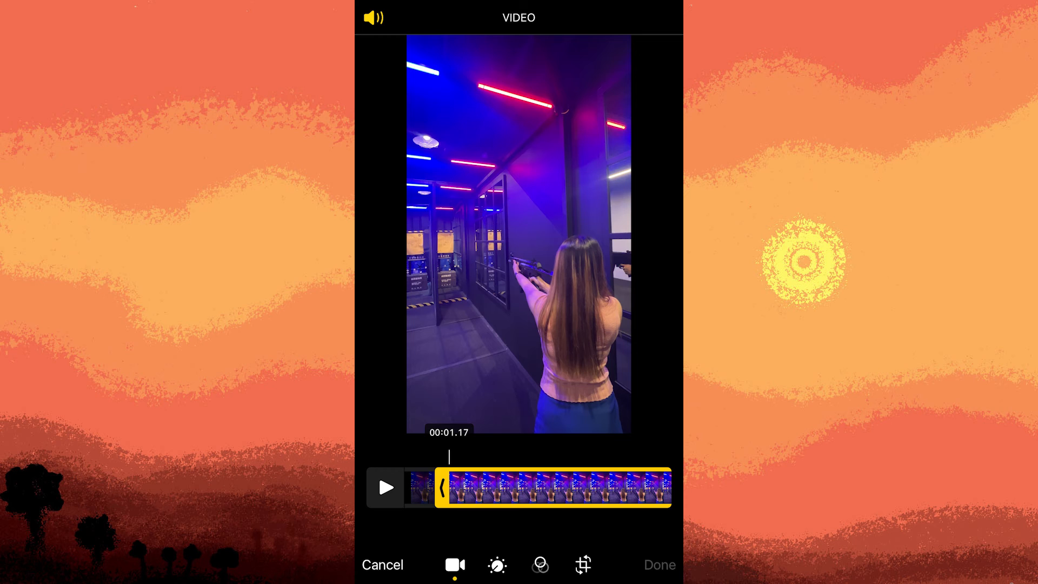